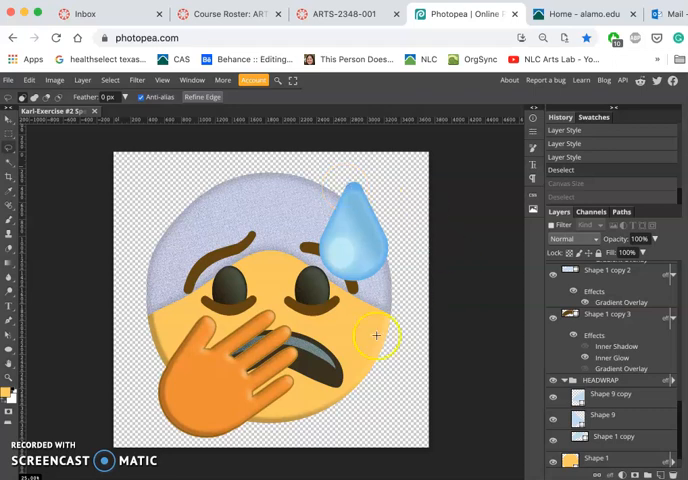
{"action": "mouse_move", "coordinate": [290, 428]}
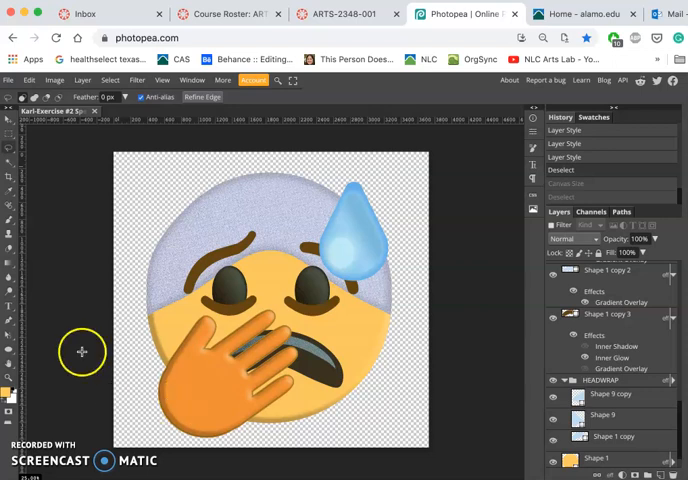
{"action": "mouse_move", "coordinate": [72, 328]}
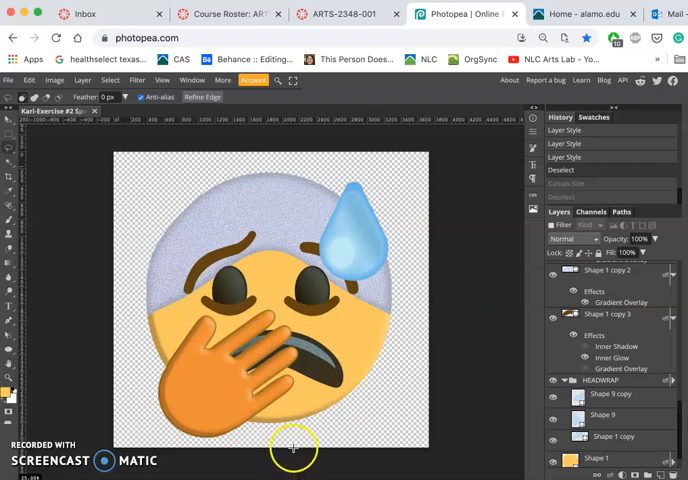
{"action": "mouse_move", "coordinate": [316, 420]}
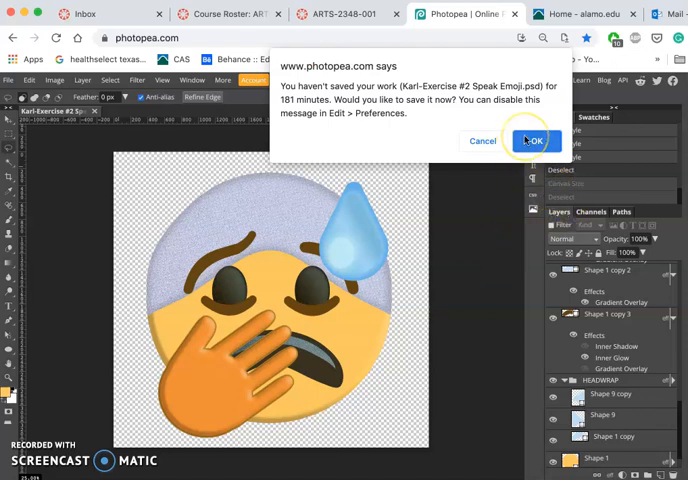
Dismiss the unsaved-work reminder and return to the emoji document.
{"action": "left_click", "coordinate": [532, 140]}
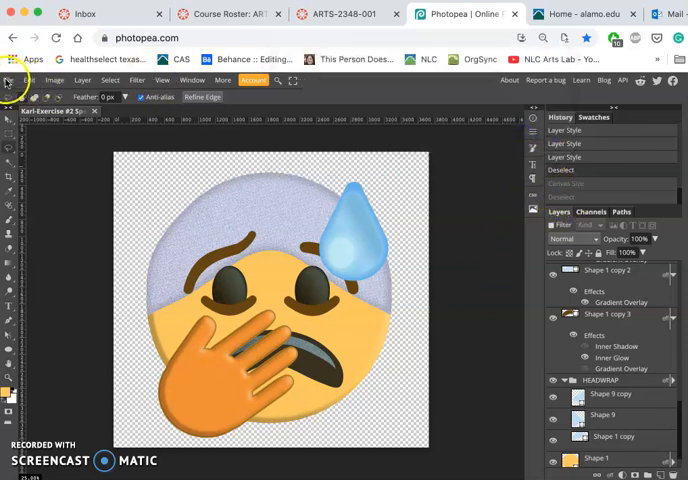
{"action": "left_click", "coordinate": [8, 80]}
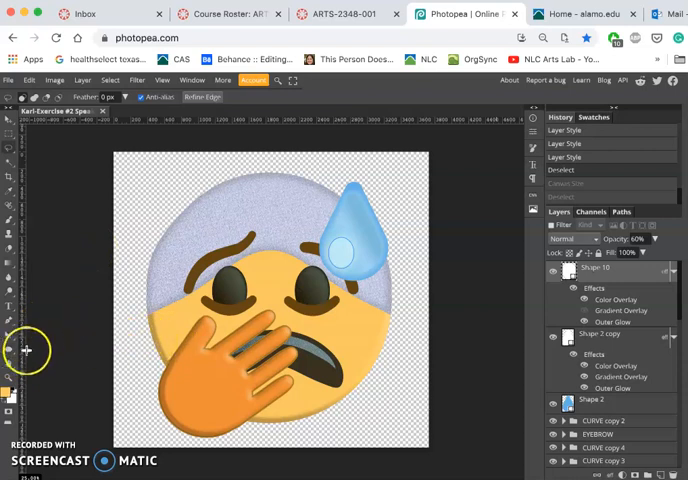
Draw a white hashtag custom shape on the upper left of the emoji's forehead.
{"action": "left_click", "coordinate": [12, 352]}
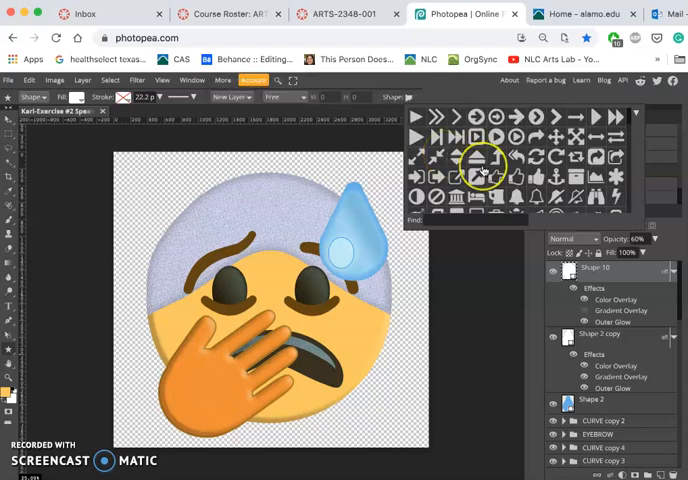
{"action": "scroll", "scroll_direction": "down", "scroll_amount": 3}
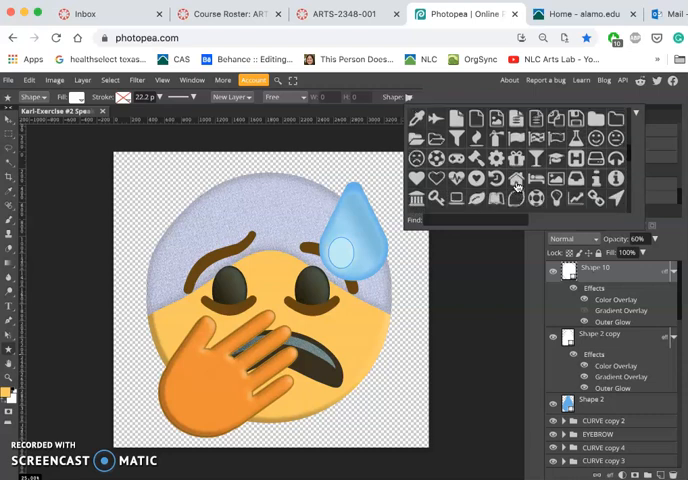
{"action": "scroll", "scroll_direction": "down", "scroll_amount": 3}
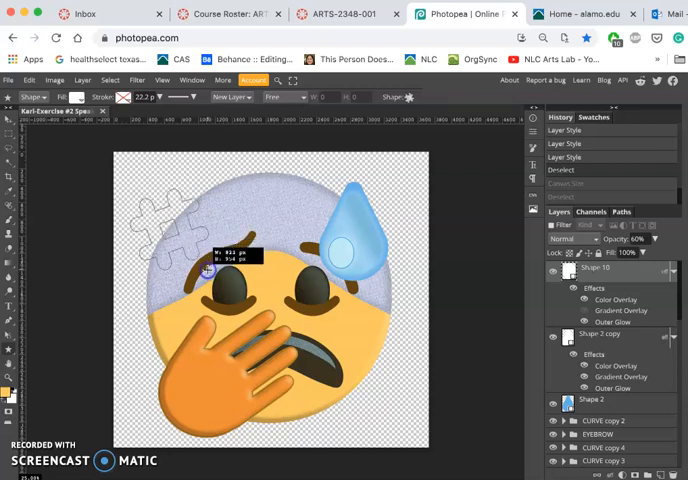
{"action": "mouse_move", "coordinate": [204, 262]}
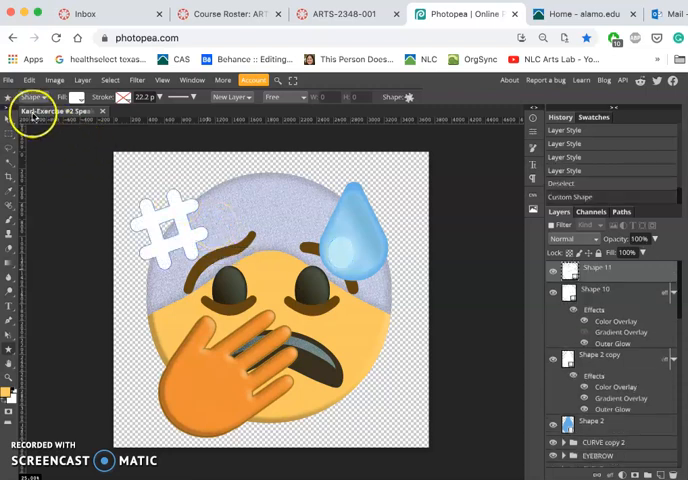
{"action": "mouse_move", "coordinate": [318, 180]}
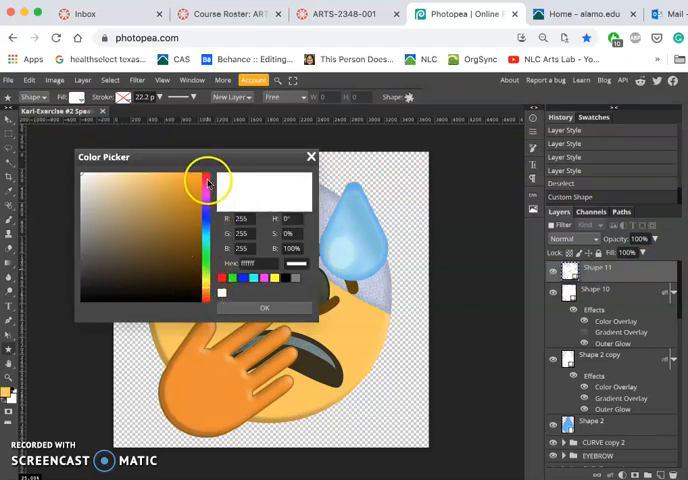
Fill the forehead hashtag with a dark red chosen in the Color Picker.
{"action": "left_click", "coordinate": [204, 180]}
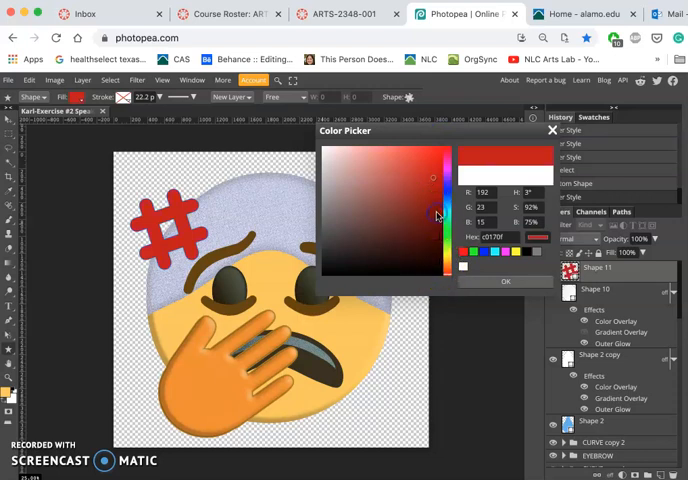
{"action": "left_click", "coordinate": [434, 212]}
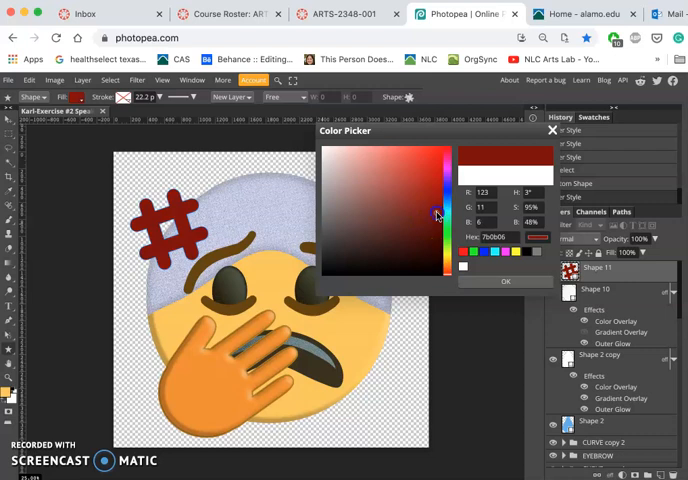
{"action": "left_click", "coordinate": [436, 208]}
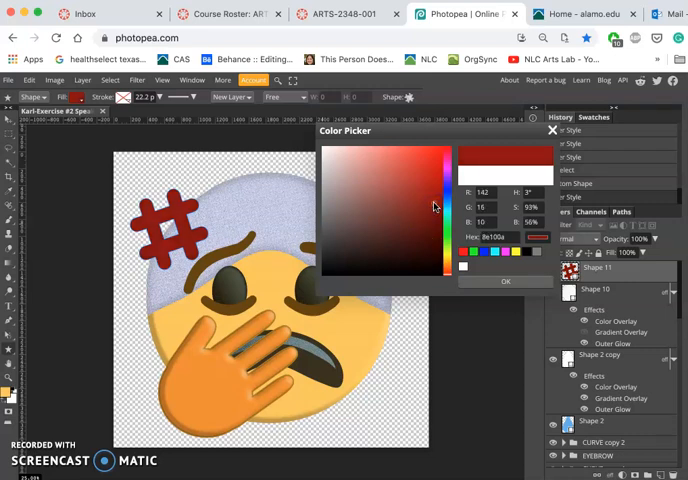
{"action": "left_click", "coordinate": [436, 204]}
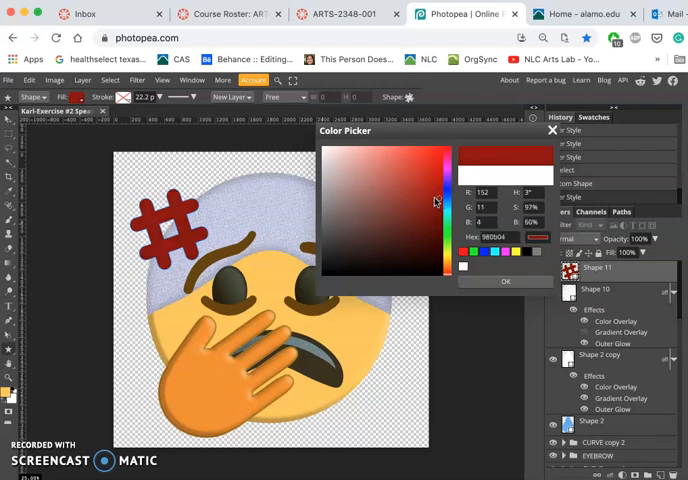
{"action": "left_click", "coordinate": [488, 280]}
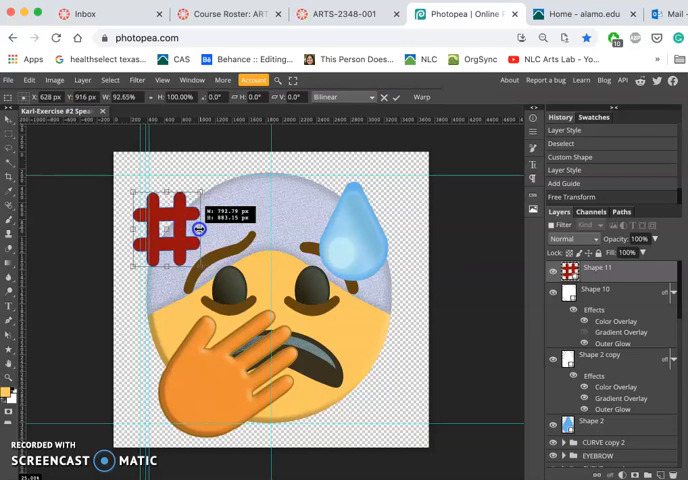
Skew the red hashtag so it slants to one side.
{"action": "right_click", "coordinate": [170, 230]}
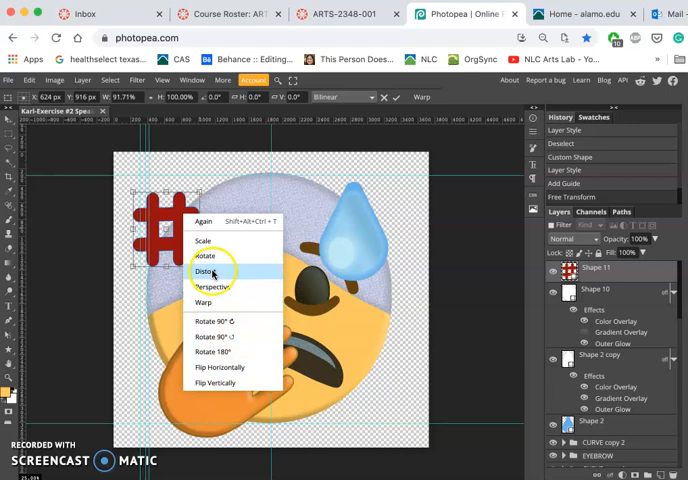
{"action": "left_click", "coordinate": [204, 272]}
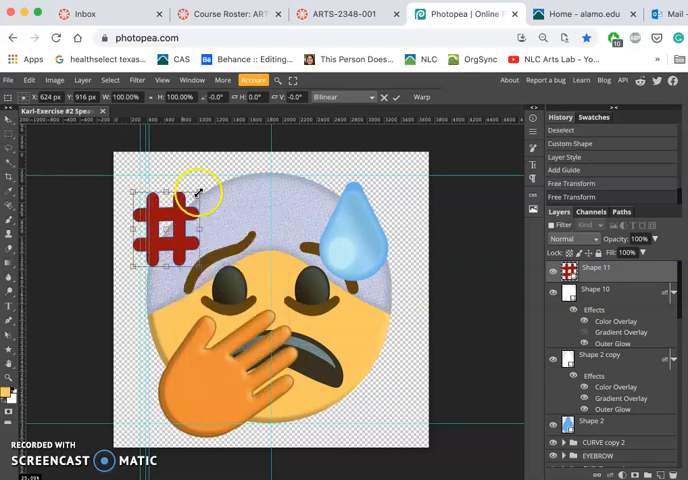
{"action": "left_click_drag", "start_coordinate": [204, 184], "coordinate": [212, 196]}
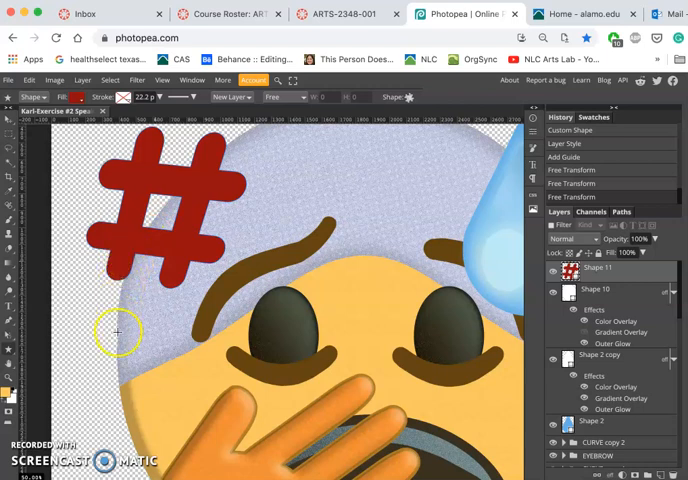
Zoom out and bring up the Layer Style settings for an emoji layer.
{"action": "left_click", "coordinate": [8, 120]}
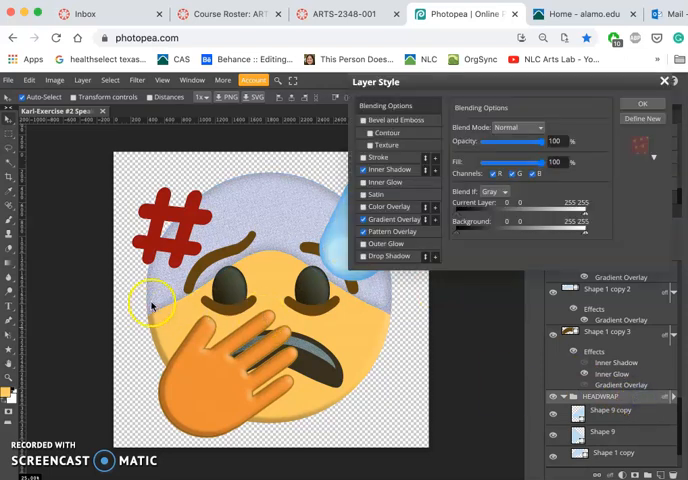
{"action": "mouse_move", "coordinate": [444, 228]}
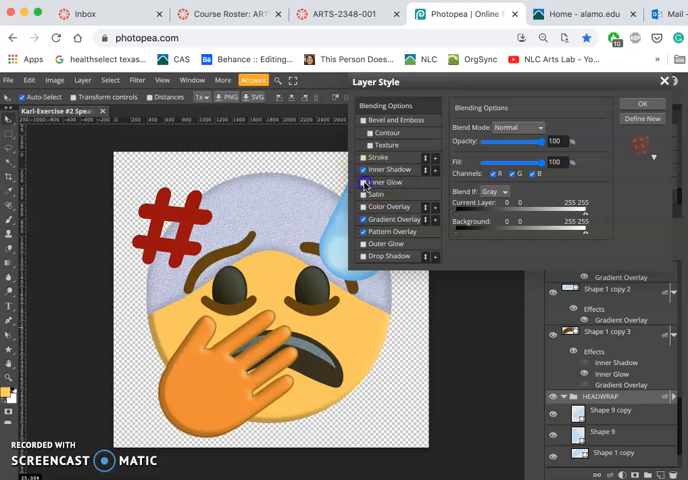
Enable Inner Glow on the emoji layer, changing its blend mode and lowering its opacity.
{"action": "left_click", "coordinate": [386, 182]}
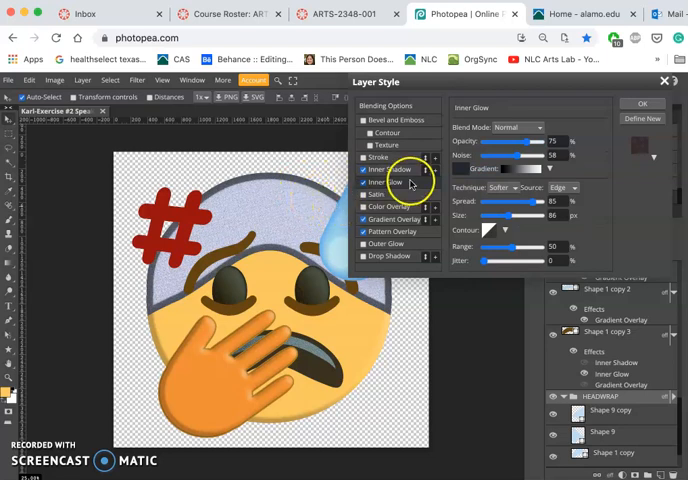
{"action": "left_click", "coordinate": [364, 182]}
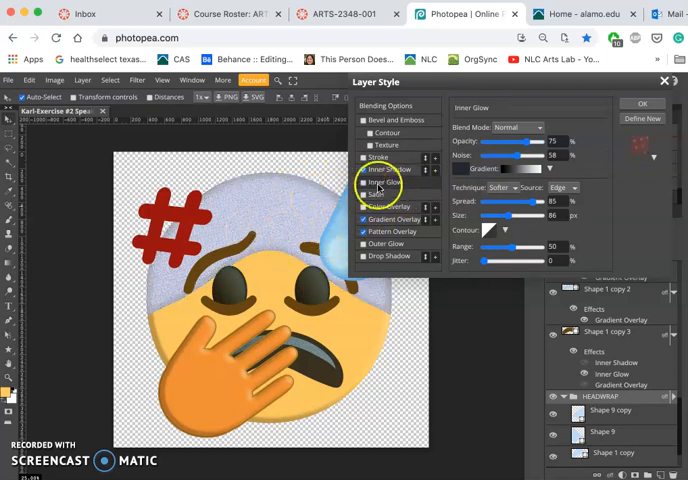
{"action": "left_click", "coordinate": [364, 182]}
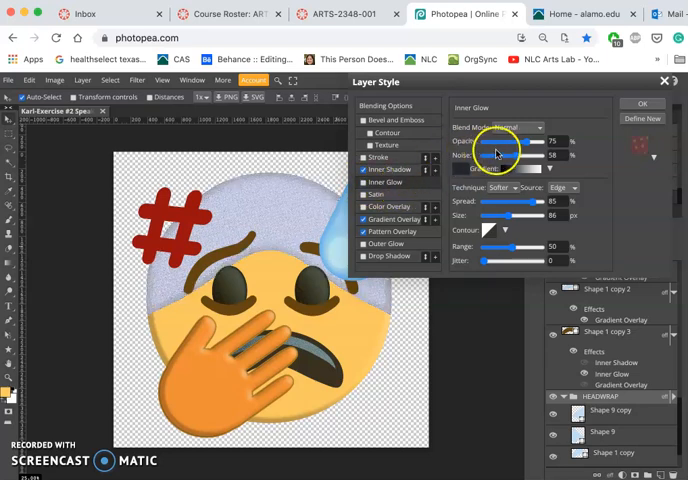
{"action": "left_click", "coordinate": [516, 128]}
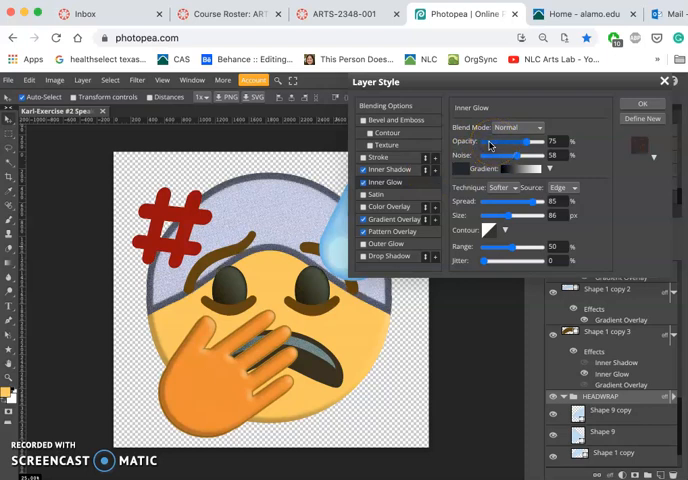
{"action": "left_click_drag", "start_coordinate": [516, 140], "coordinate": [488, 140]}
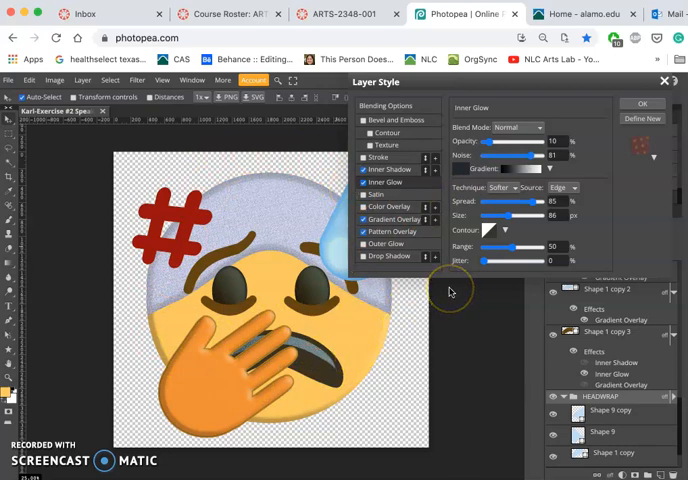
{"action": "mouse_move", "coordinate": [420, 204]}
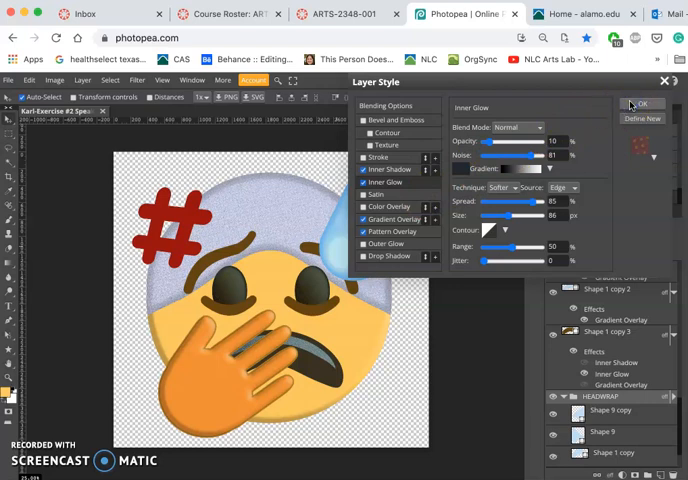
{"action": "left_click", "coordinate": [642, 104]}
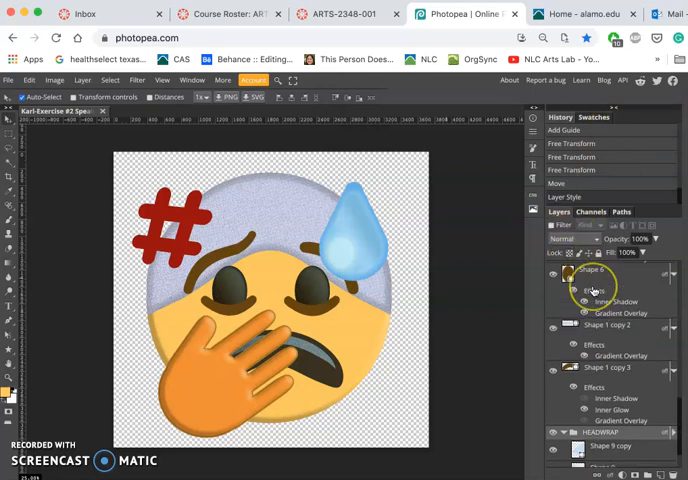
{"action": "scroll", "scroll_direction": "down", "scroll_amount": 3}
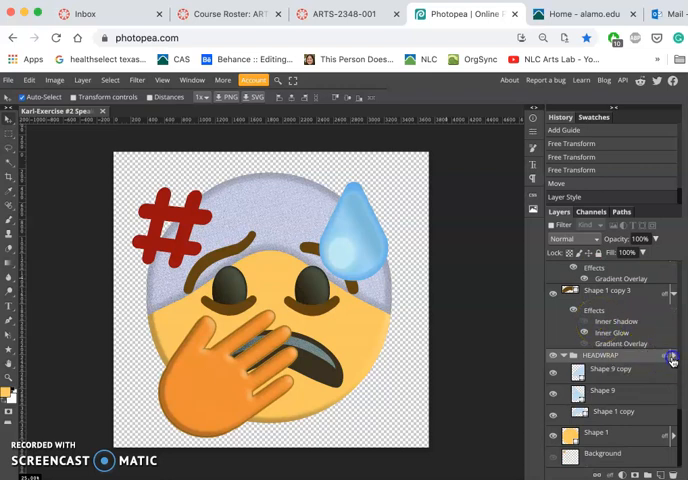
{"action": "left_click", "coordinate": [672, 356]}
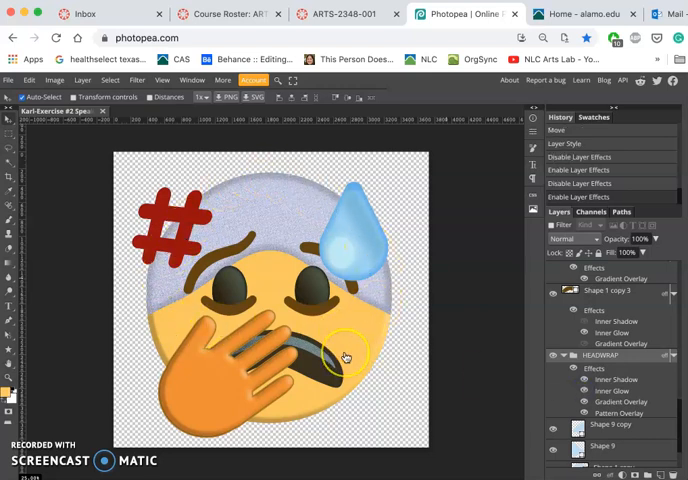
{"action": "mouse_move", "coordinate": [404, 340]}
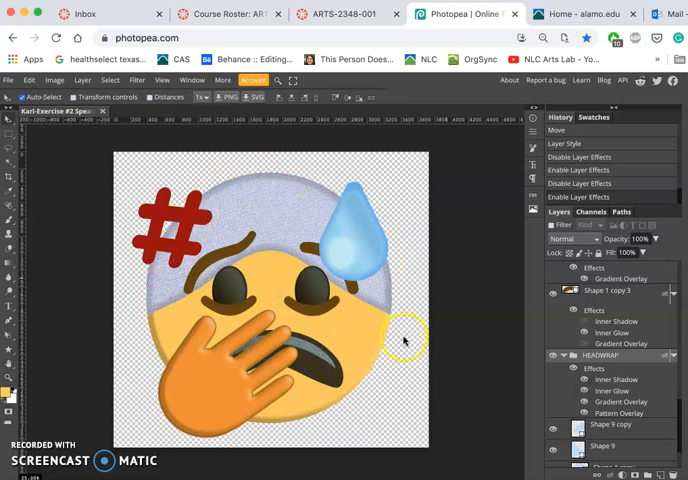
{"action": "mouse_move", "coordinate": [398, 356]}
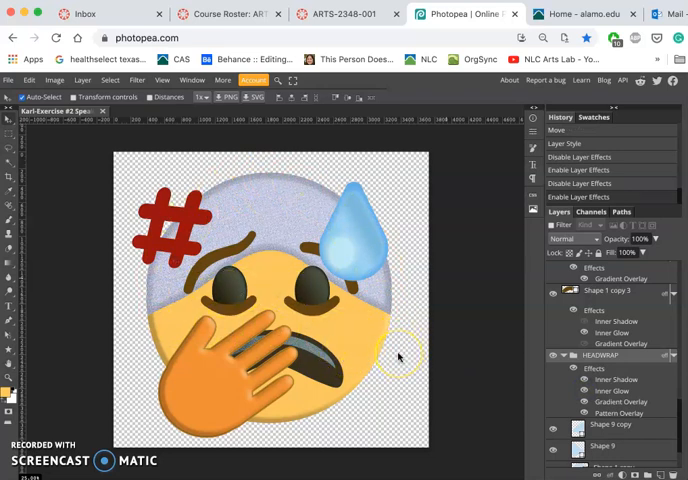
{"action": "mouse_move", "coordinate": [444, 280]}
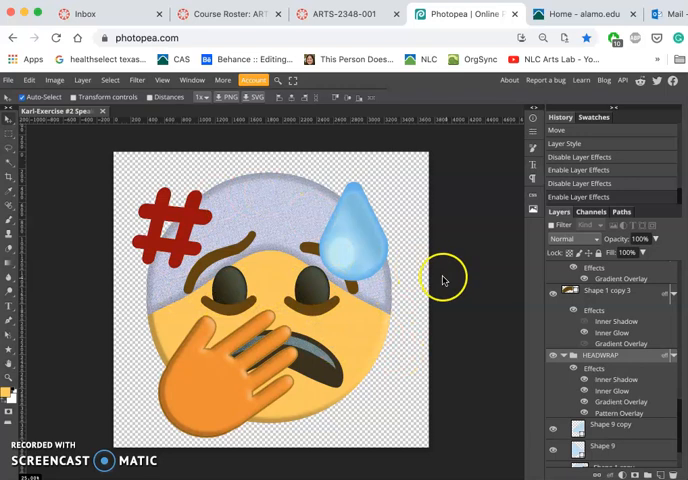
{"action": "left_click", "coordinate": [600, 356]}
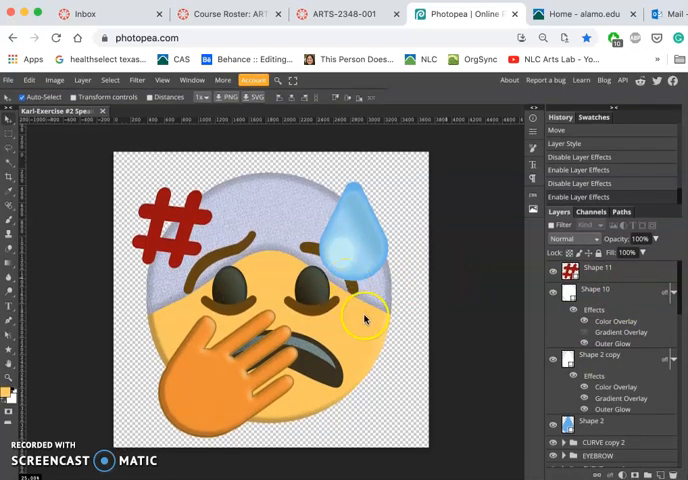
{"action": "mouse_move", "coordinate": [340, 264]}
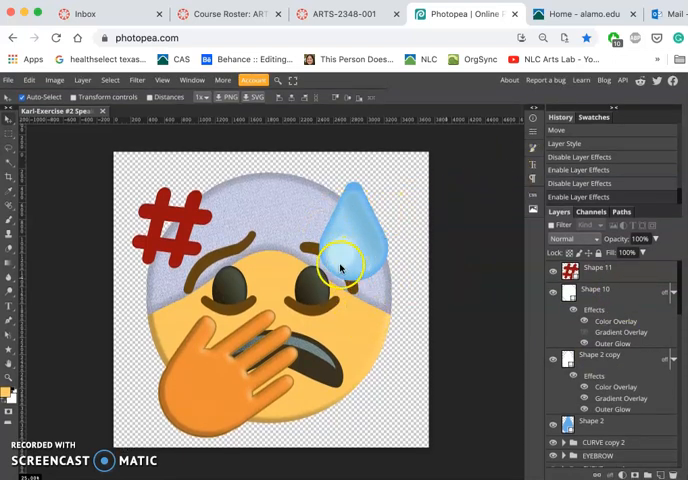
{"action": "mouse_move", "coordinate": [276, 324]}
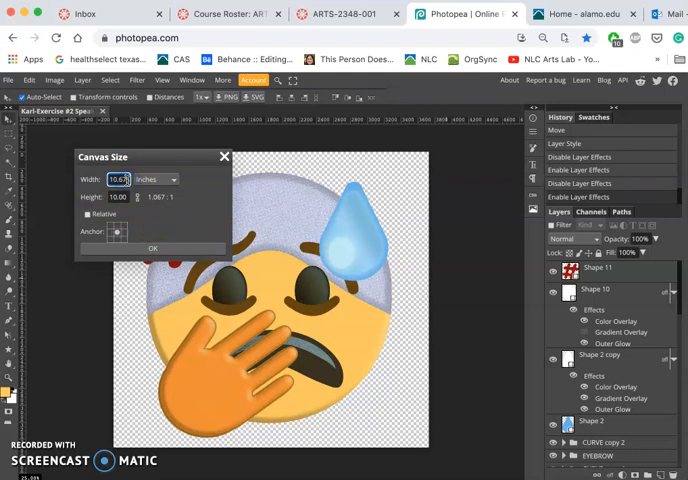
Resize the document canvas via Canvas Size with a new width value.
{"action": "triple_click", "coordinate": [118, 180]}
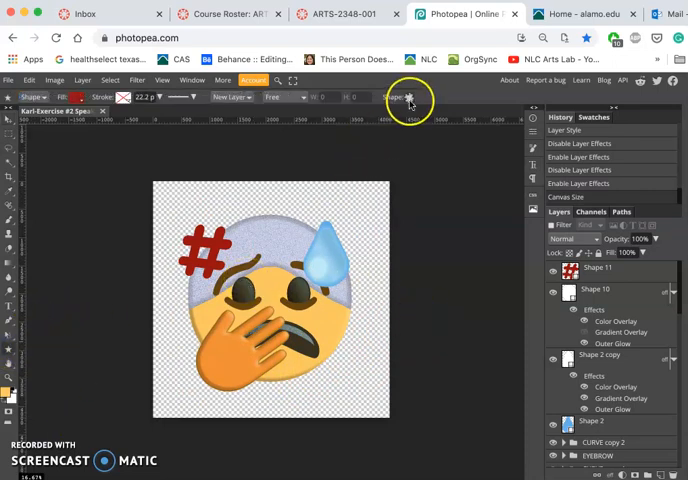
Draw a small red speech bubble custom shape below right of the emoji face.
{"action": "left_click", "coordinate": [410, 96]}
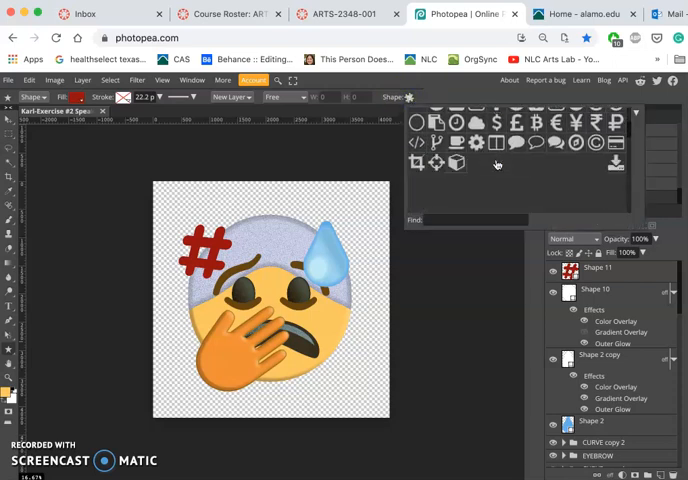
{"action": "mouse_move", "coordinate": [496, 164]}
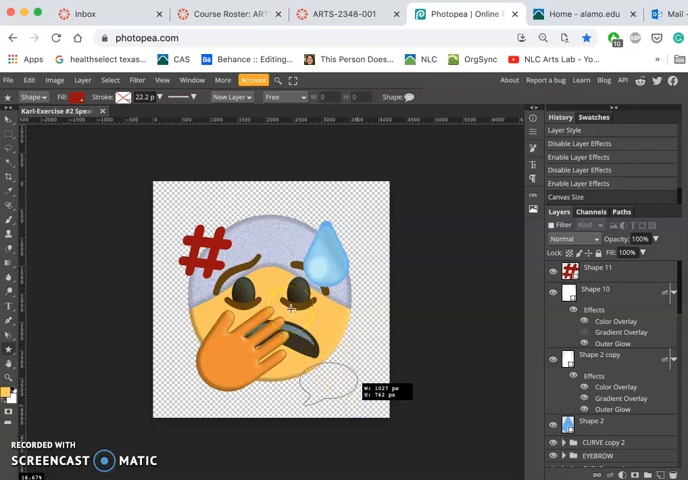
{"action": "mouse_move", "coordinate": [392, 336]}
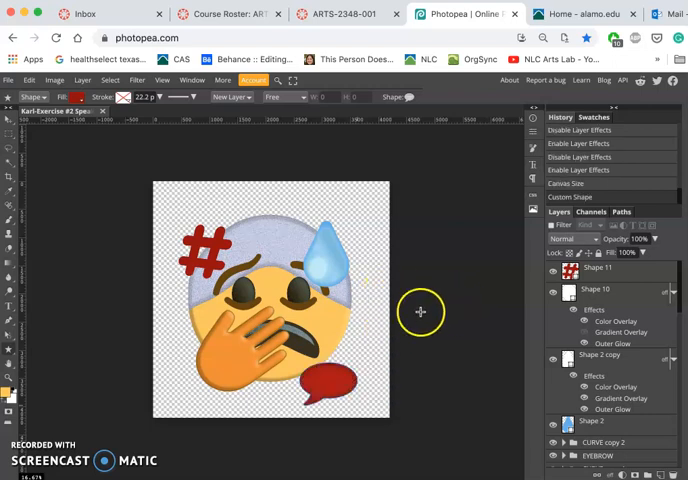
{"action": "left_click", "coordinate": [600, 292]}
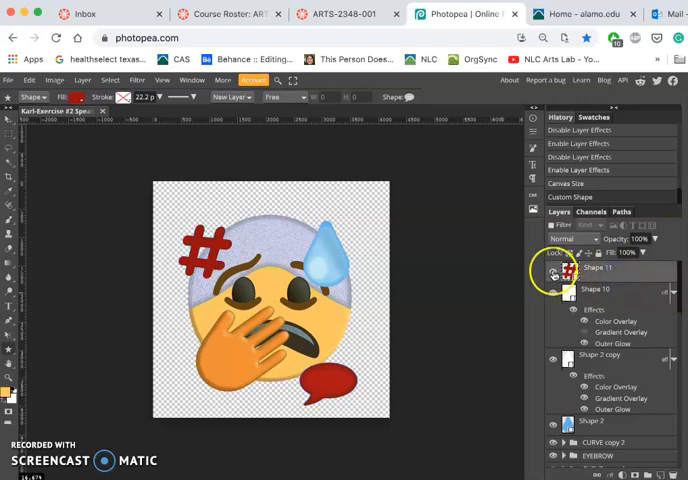
Reorder the speech bubble layer in the layer stack via Layer > Arrange.
{"action": "left_click", "coordinate": [552, 268]}
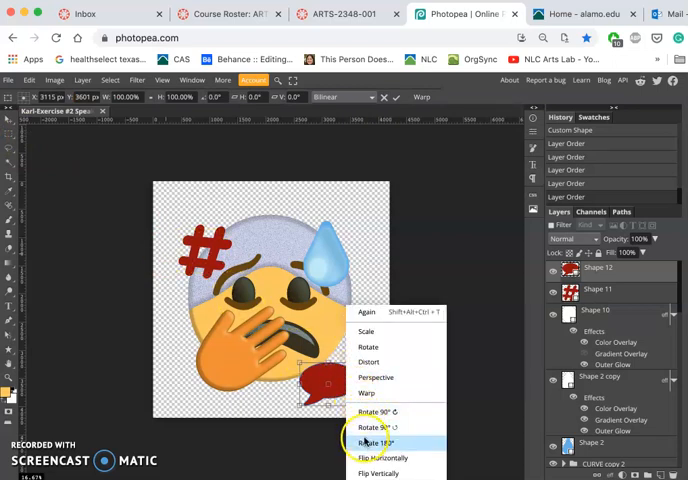
Rotate the speech bubble to face the mouth and move it onto the mouth's edge.
{"action": "left_click", "coordinate": [376, 444]}
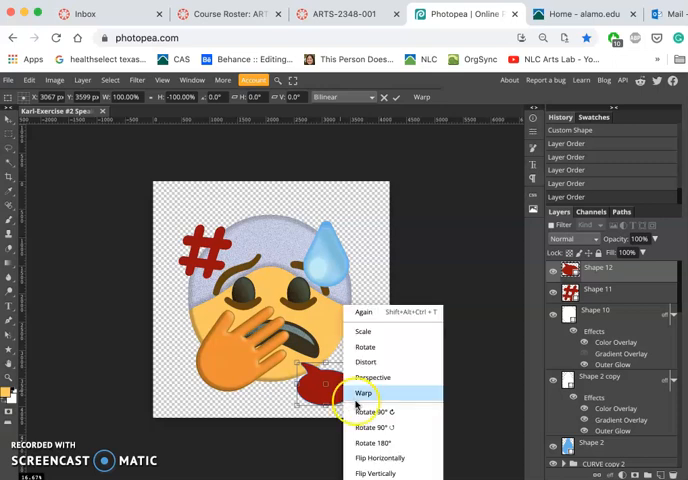
{"action": "mouse_move", "coordinate": [372, 442]}
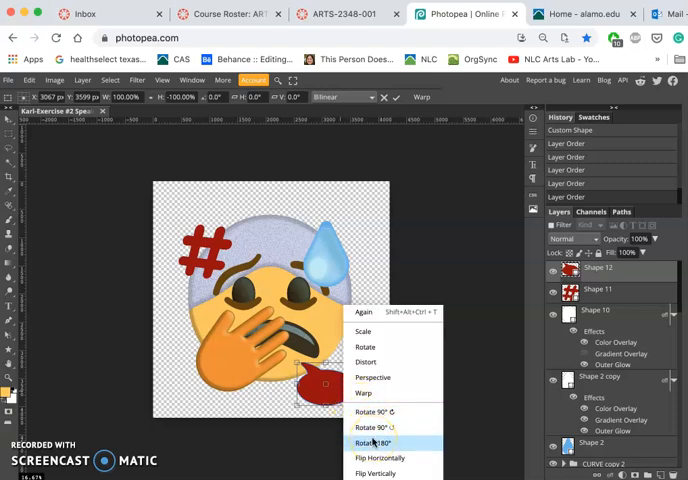
{"action": "left_click", "coordinate": [372, 444]}
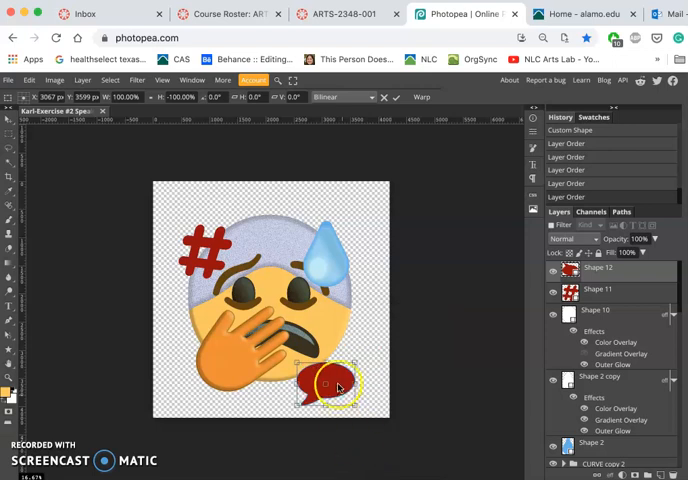
{"action": "left_click_drag", "start_coordinate": [324, 384], "coordinate": [324, 336]}
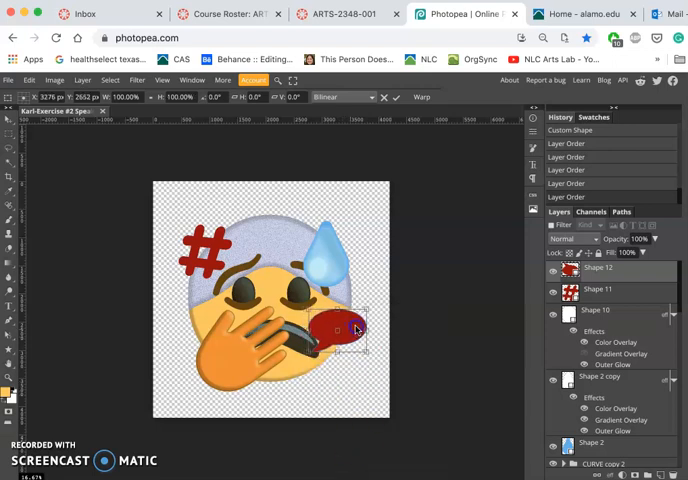
{"action": "left_click_drag", "start_coordinate": [340, 328], "coordinate": [344, 330]}
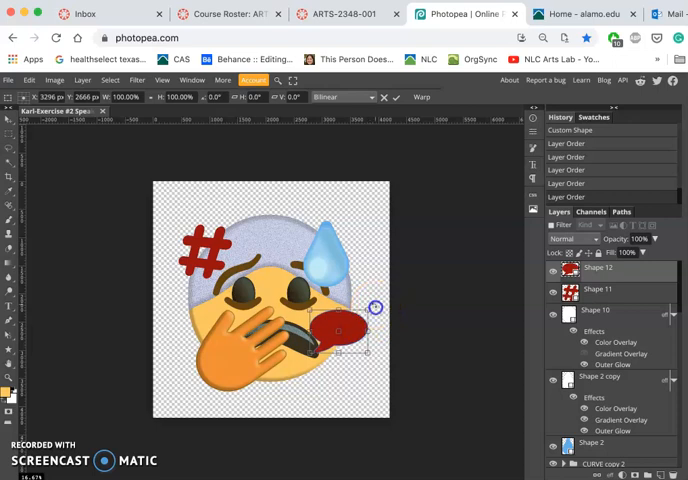
{"action": "left_click_drag", "start_coordinate": [376, 308], "coordinate": [384, 320]}
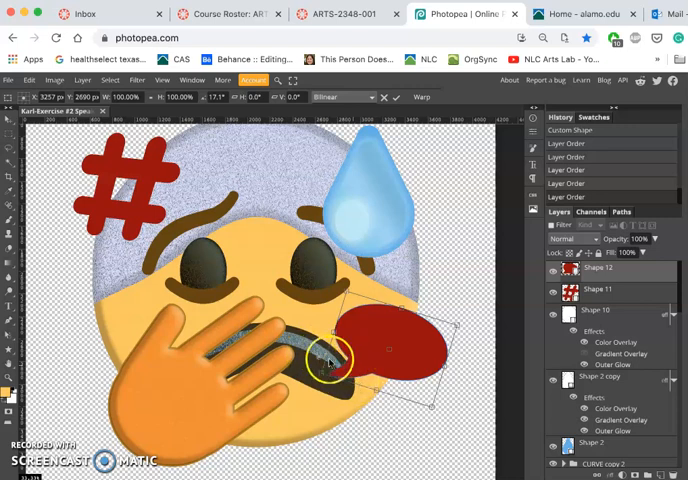
{"action": "mouse_move", "coordinate": [352, 360]}
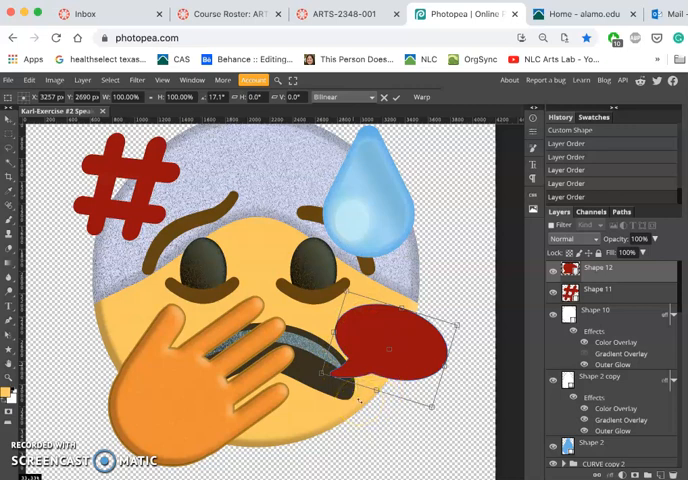
{"action": "mouse_move", "coordinate": [408, 316]}
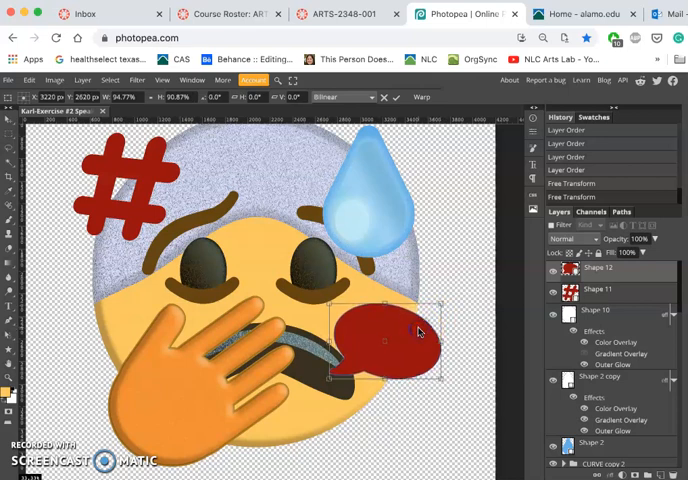
{"action": "mouse_move", "coordinate": [358, 352]}
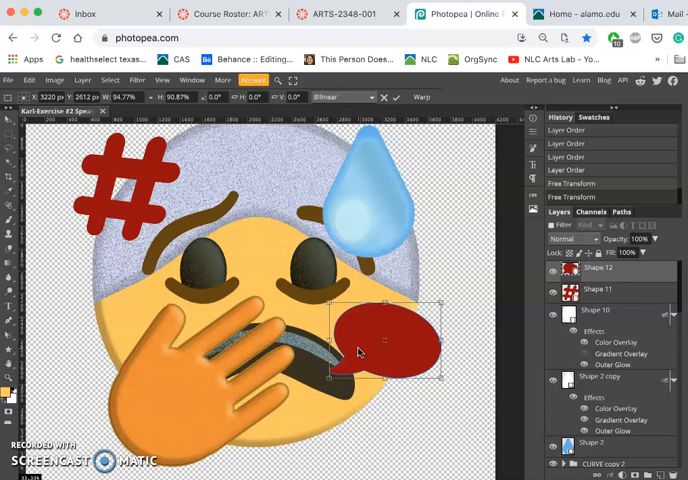
{"action": "mouse_move", "coordinate": [344, 356]}
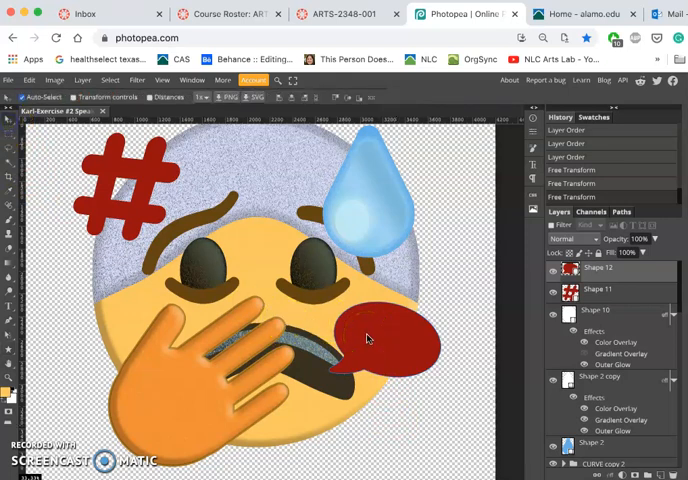
Switch the bubble's Free Transform to another reshaping mode from the context menu.
{"action": "right_click", "coordinate": [366, 336]}
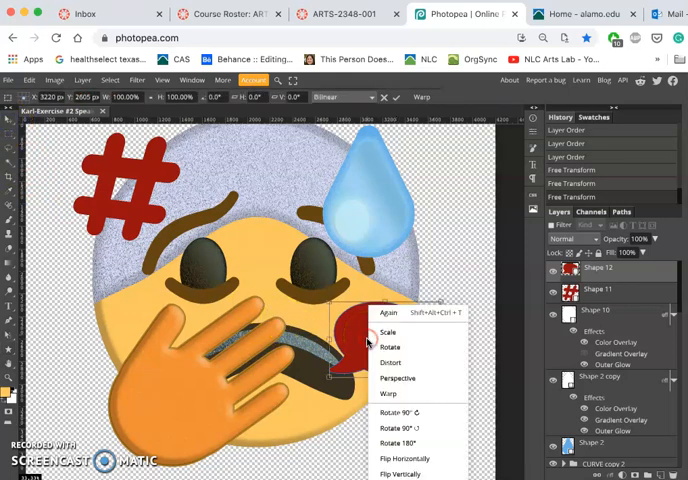
{"action": "mouse_move", "coordinate": [388, 394]}
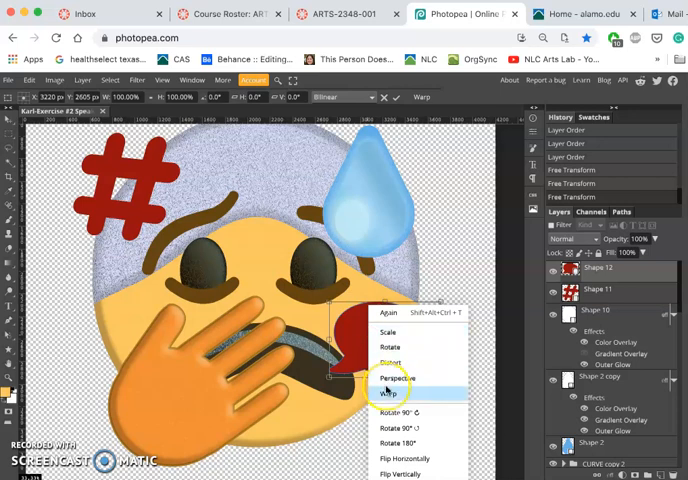
{"action": "left_click", "coordinate": [388, 394]}
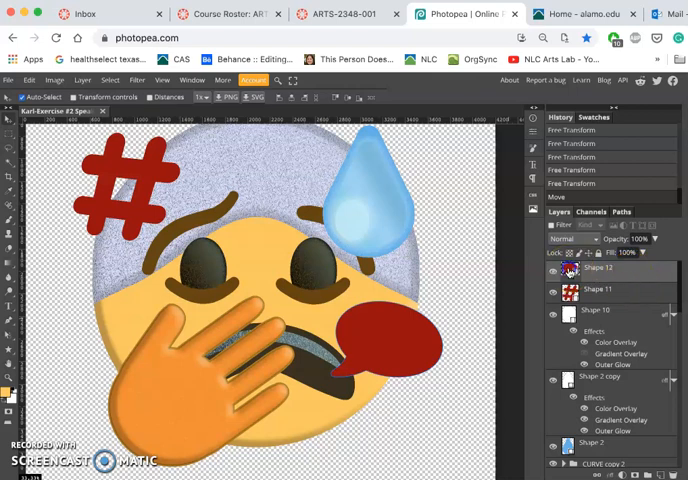
Change the bubble shape's fill colour from red to white in the Color Picker.
{"action": "left_click", "coordinate": [570, 268]}
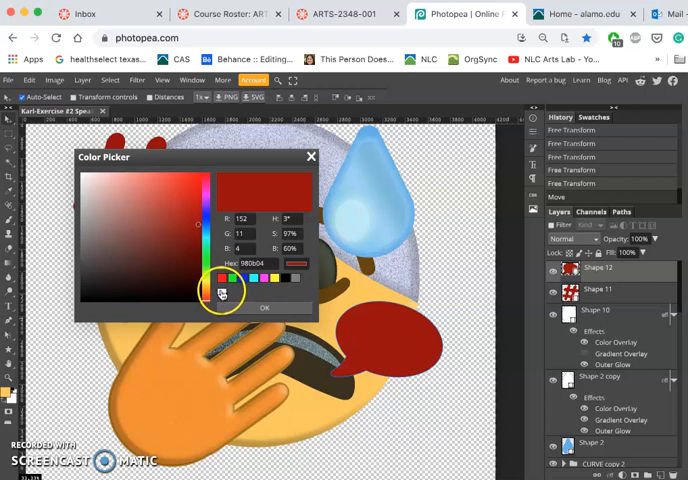
{"action": "left_click", "coordinate": [224, 292]}
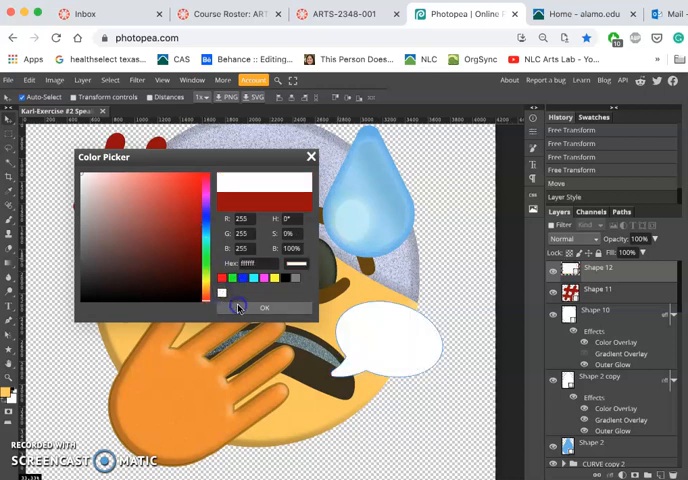
{"action": "left_click", "coordinate": [264, 308]}
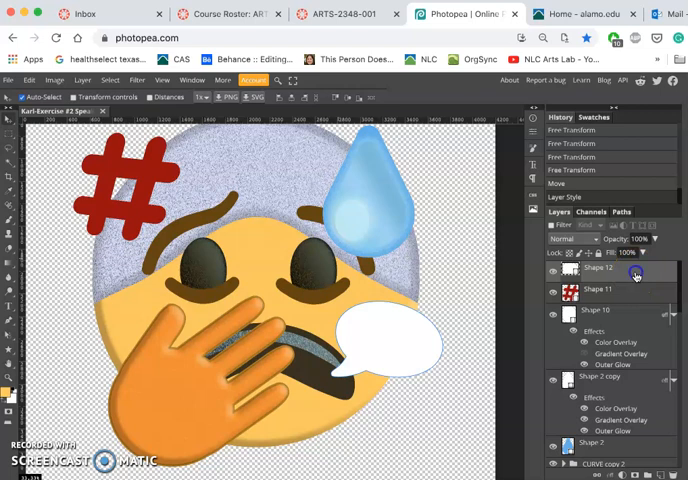
Add a Drop Shadow to the bubble and roughly set its size, softness, angle and distance.
{"action": "double_click", "coordinate": [600, 272]}
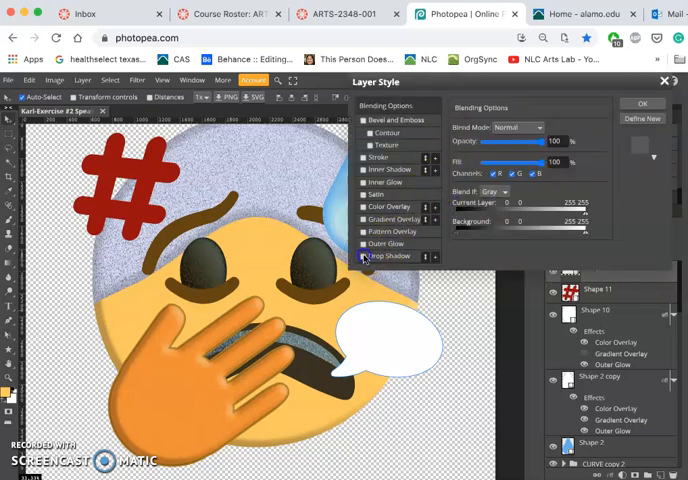
{"action": "left_click", "coordinate": [362, 256]}
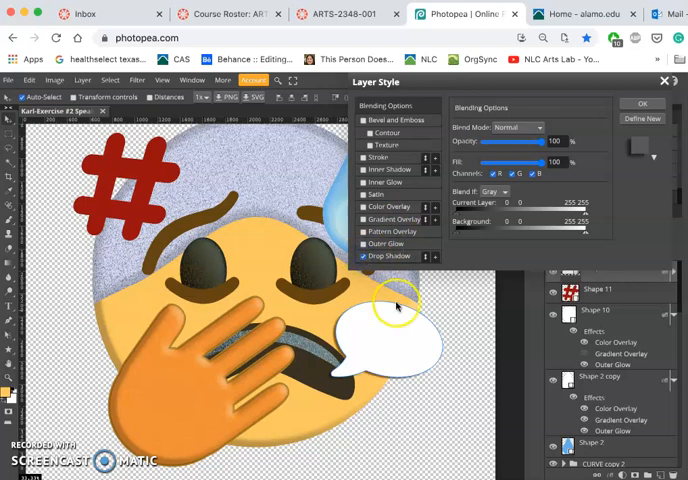
{"action": "left_click", "coordinate": [390, 256]}
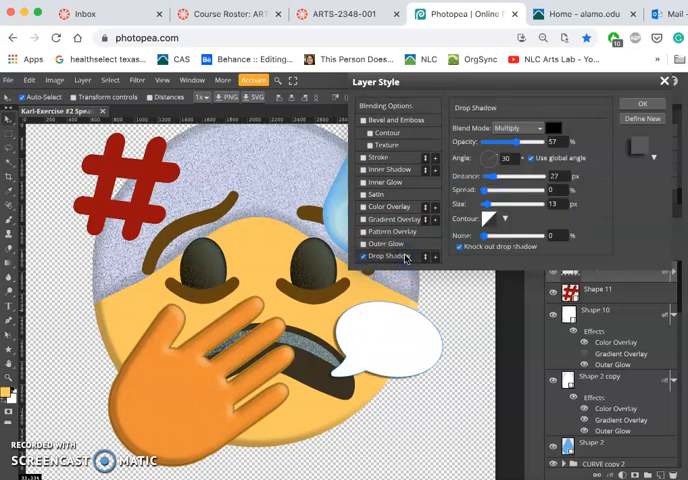
{"action": "mouse_move", "coordinate": [454, 230]}
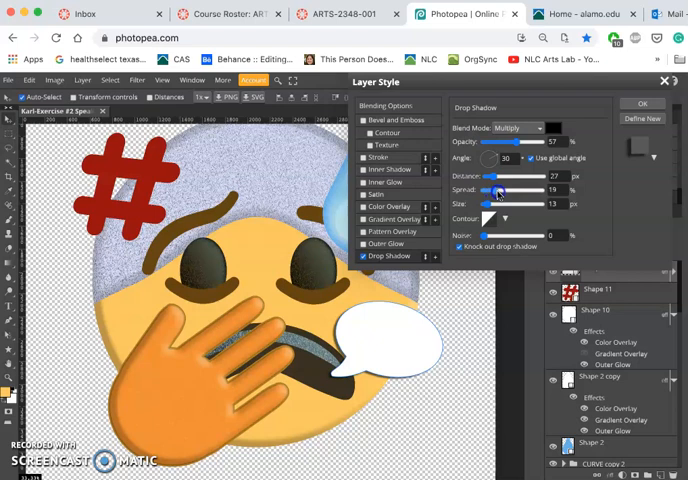
{"action": "left_click_drag", "start_coordinate": [494, 192], "coordinate": [504, 192]}
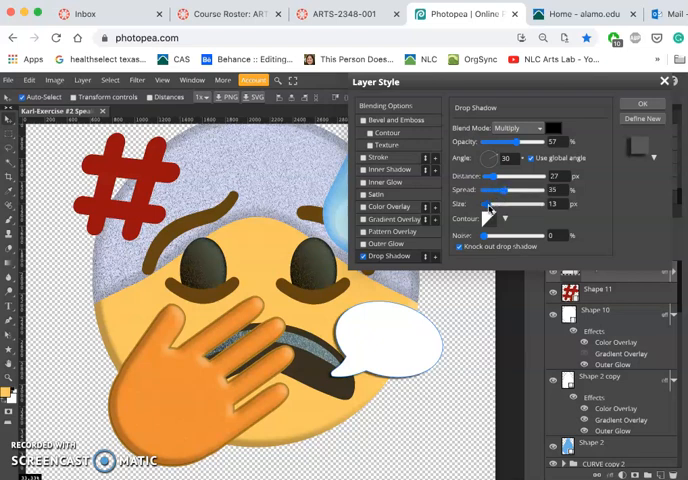
{"action": "left_click_drag", "start_coordinate": [490, 204], "coordinate": [504, 204]}
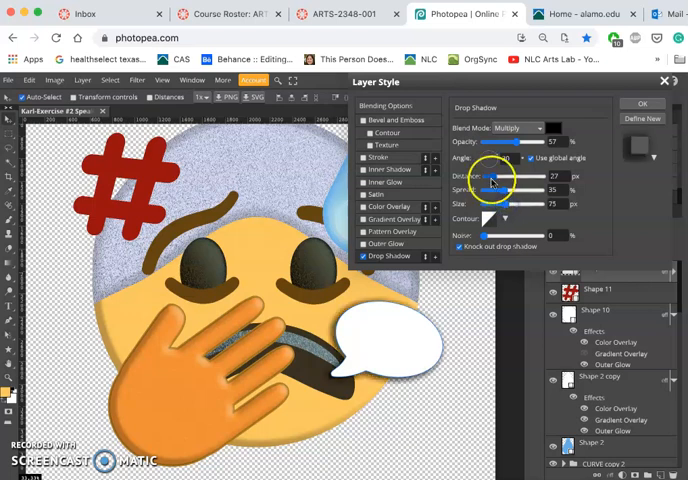
{"action": "left_click_drag", "start_coordinate": [496, 176], "coordinate": [494, 176]}
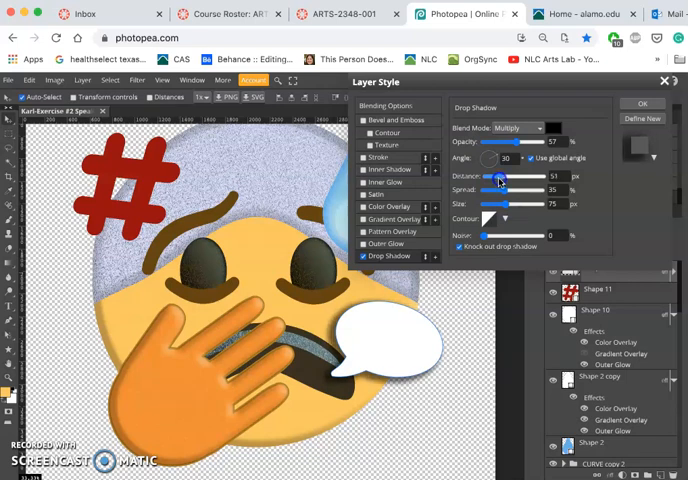
{"action": "left_click_drag", "start_coordinate": [502, 180], "coordinate": [496, 180]}
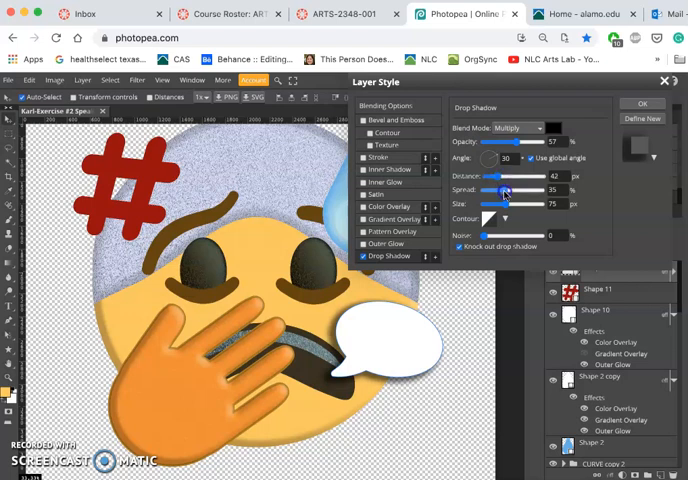
Fine-tune the shadow's spread, size and distance until it sits softly under the bubble.
{"action": "left_click_drag", "start_coordinate": [504, 192], "coordinate": [518, 192]}
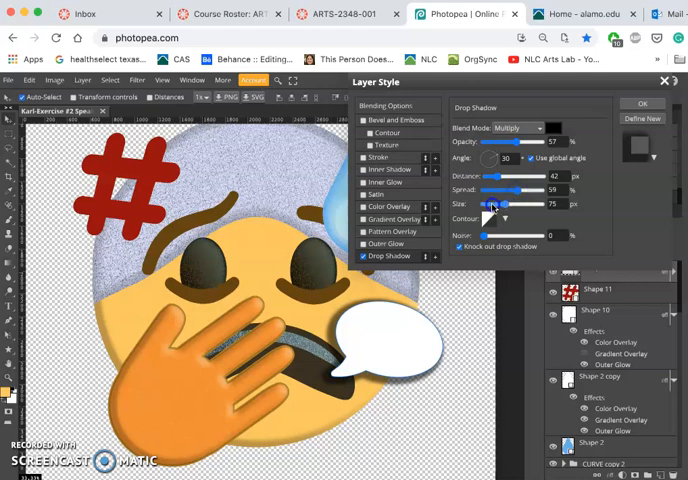
{"action": "left_click_drag", "start_coordinate": [510, 204], "coordinate": [488, 204]}
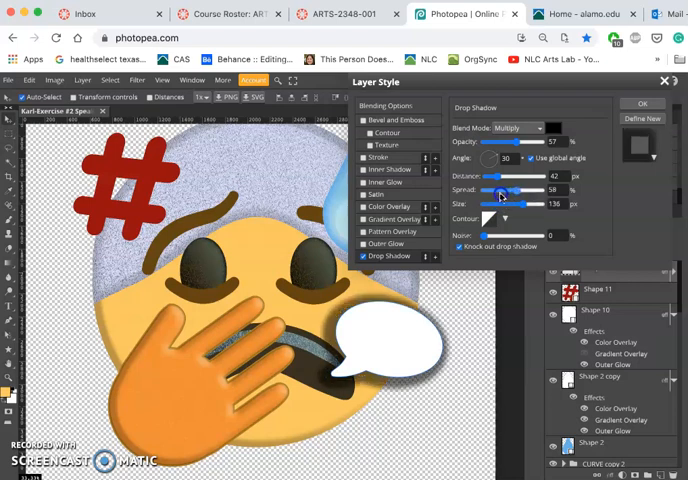
{"action": "left_click_drag", "start_coordinate": [516, 192], "coordinate": [496, 192]}
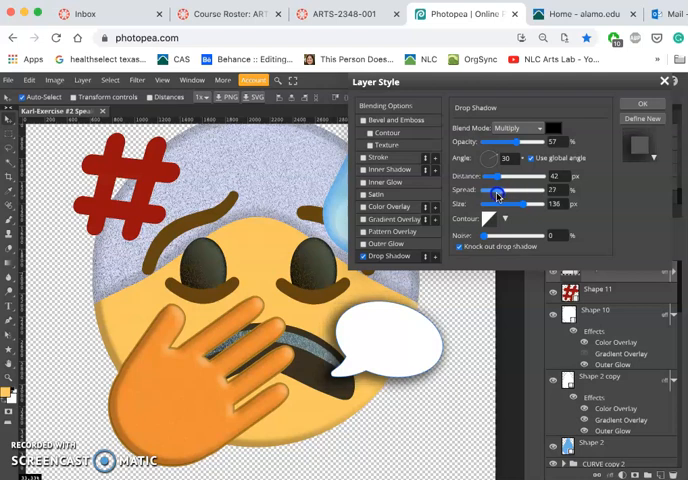
{"action": "left_click_drag", "start_coordinate": [500, 190], "coordinate": [494, 190]}
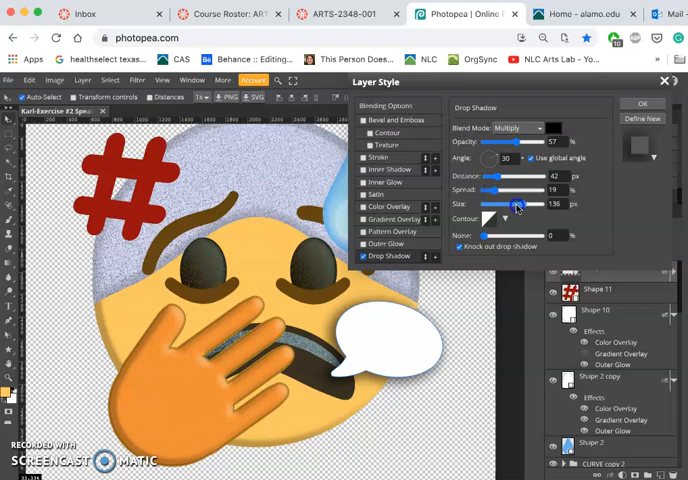
{"action": "left_click_drag", "start_coordinate": [518, 204], "coordinate": [516, 204]}
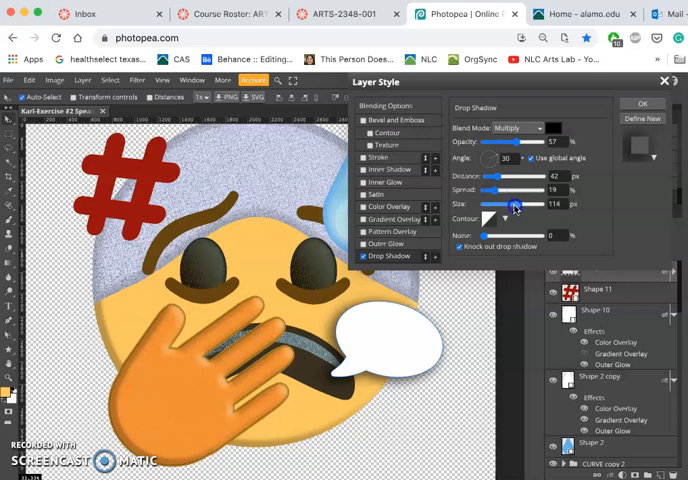
{"action": "left_click_drag", "start_coordinate": [516, 204], "coordinate": [514, 204]}
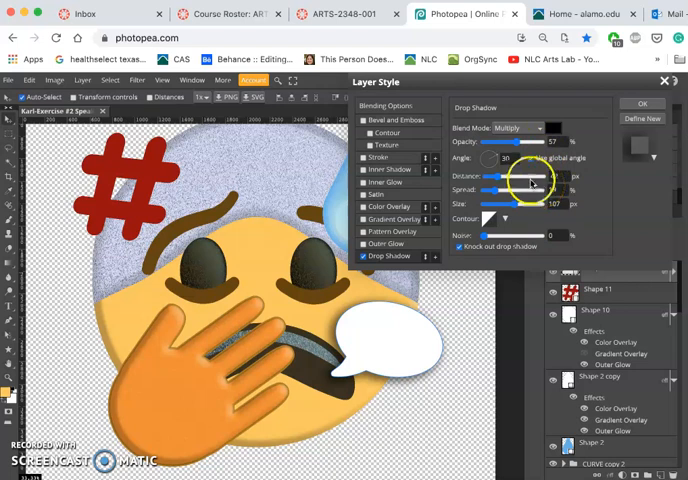
{"action": "left_click_drag", "start_coordinate": [530, 184], "coordinate": [492, 184]}
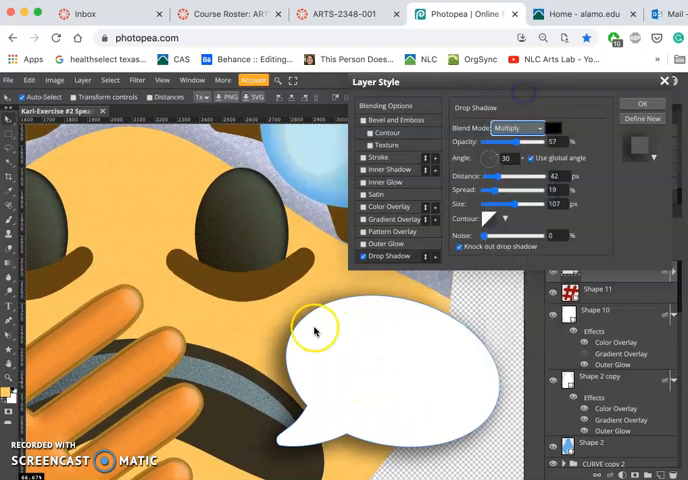
Set the drop shadow's blend mode to Multiply and lower its opacity.
{"action": "left_click", "coordinate": [516, 128]}
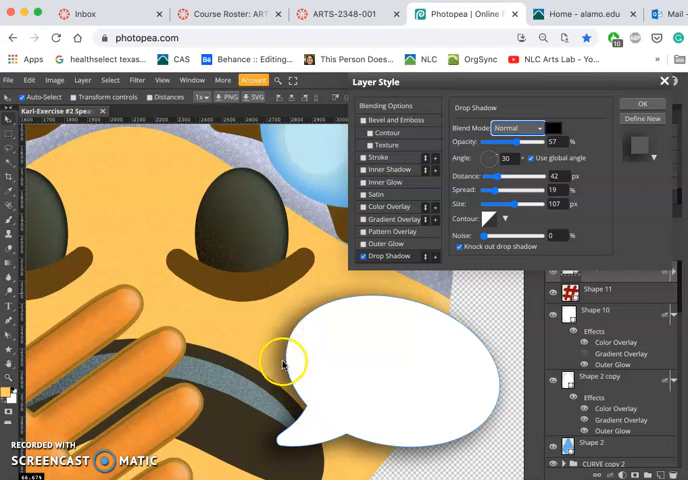
{"action": "left_click", "coordinate": [518, 128]}
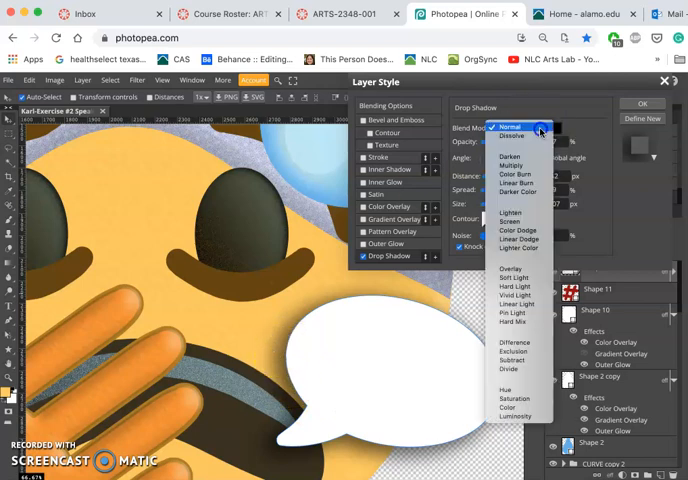
{"action": "left_click", "coordinate": [510, 126]}
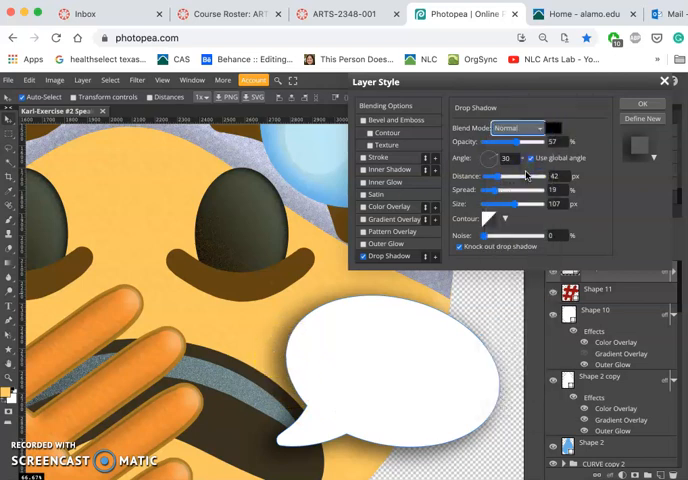
{"action": "left_click", "coordinate": [518, 128]}
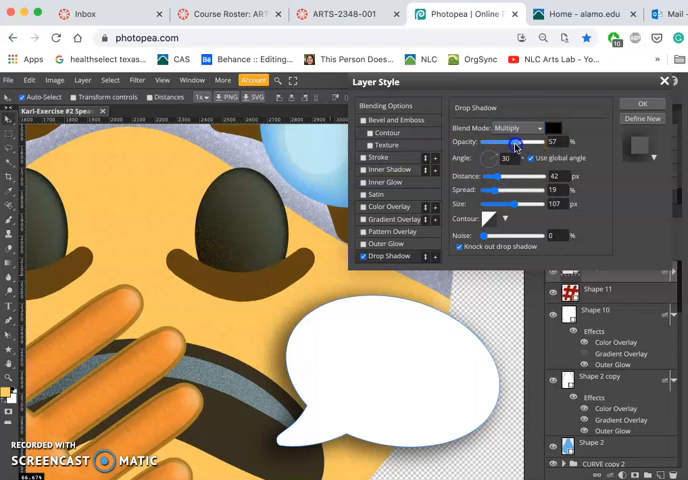
{"action": "left_click_drag", "start_coordinate": [516, 140], "coordinate": [504, 140]}
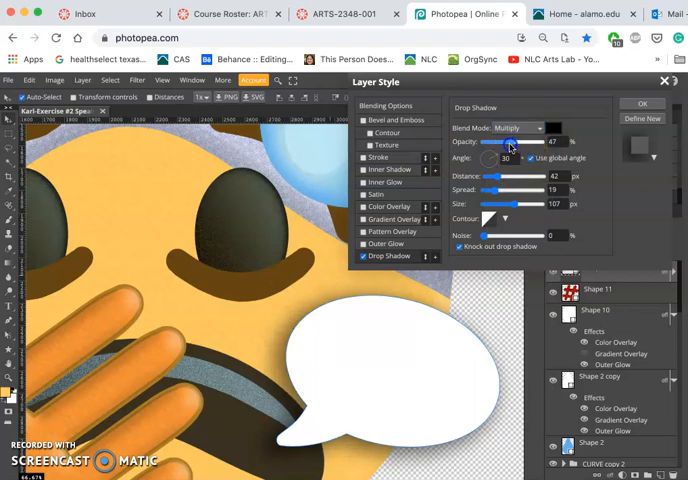
{"action": "left_click_drag", "start_coordinate": [512, 142], "coordinate": [504, 142]}
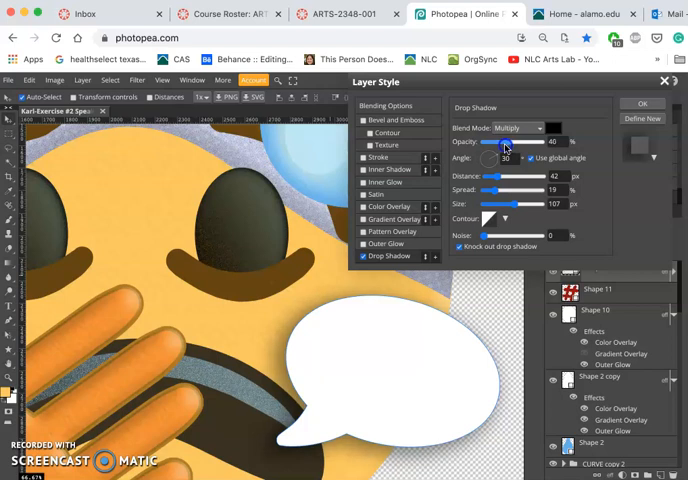
{"action": "left_click_drag", "start_coordinate": [502, 142], "coordinate": [498, 142]}
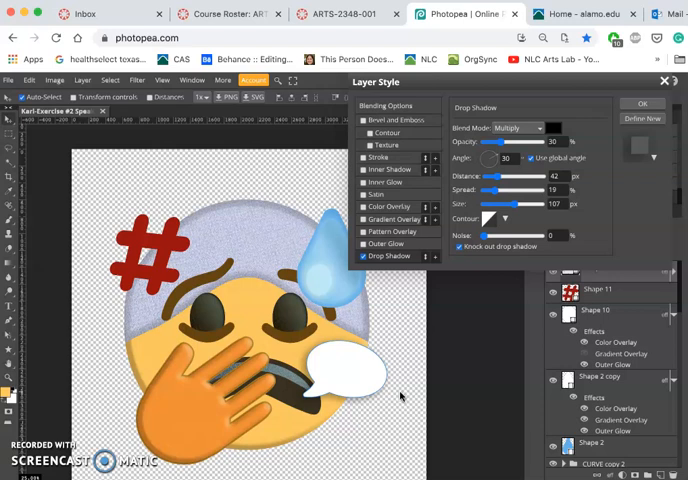
{"action": "mouse_move", "coordinate": [604, 148]}
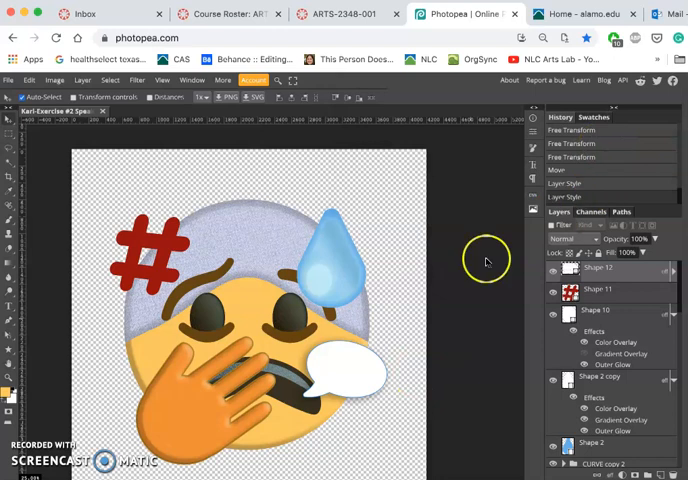
{"action": "mouse_move", "coordinate": [352, 390]}
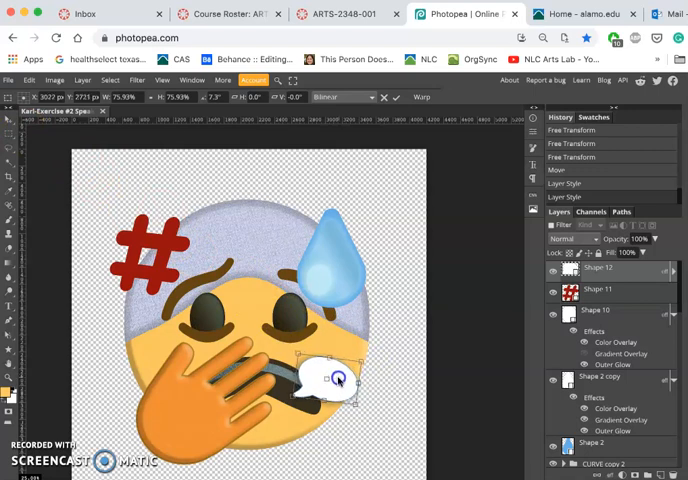
{"action": "mouse_move", "coordinate": [392, 402]}
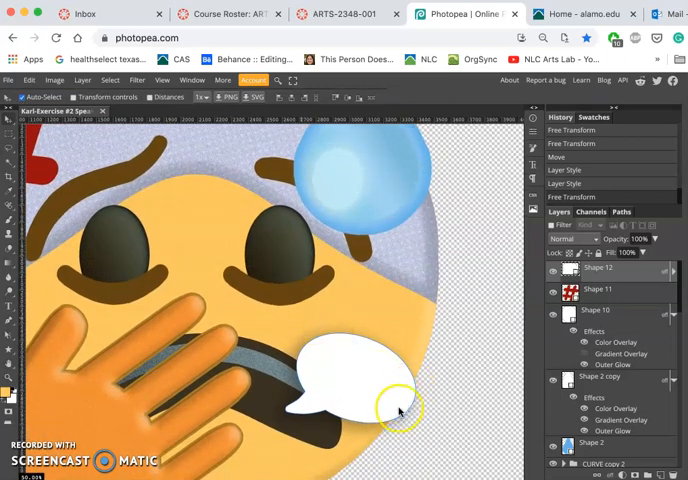
{"action": "mouse_move", "coordinate": [364, 376]}
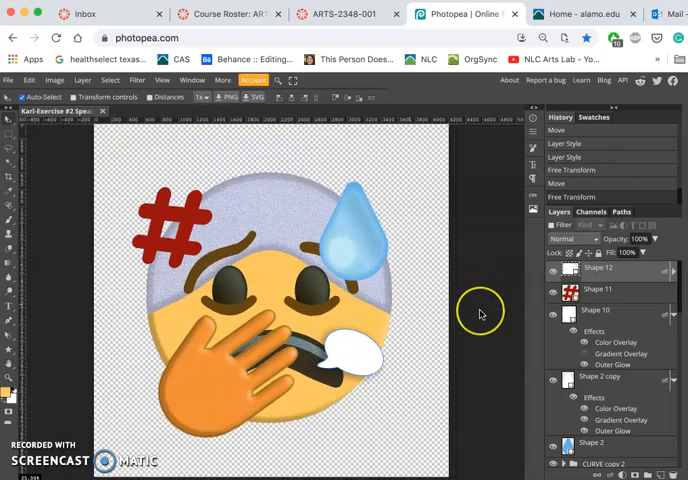
{"action": "mouse_move", "coordinate": [362, 360]}
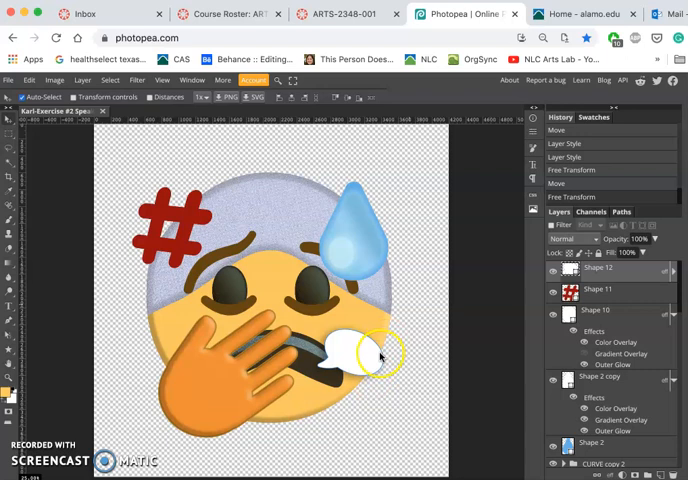
{"action": "mouse_move", "coordinate": [138, 212]}
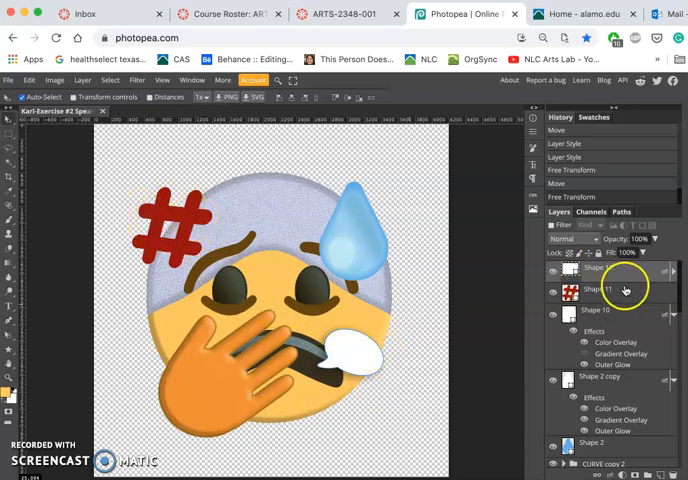
Enable Bevel and Emboss in the hashtag layer's Layer Style.
{"action": "double_click", "coordinate": [600, 288]}
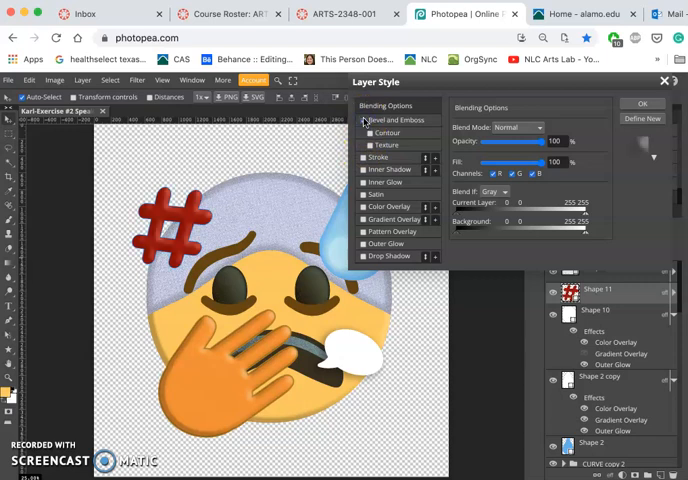
{"action": "left_click", "coordinate": [368, 120]}
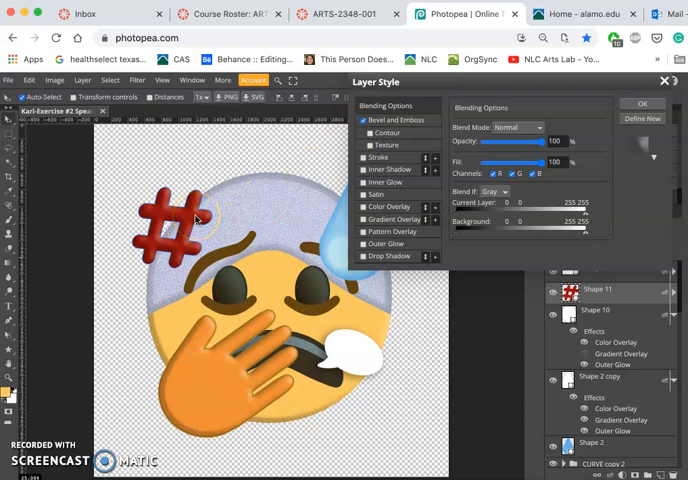